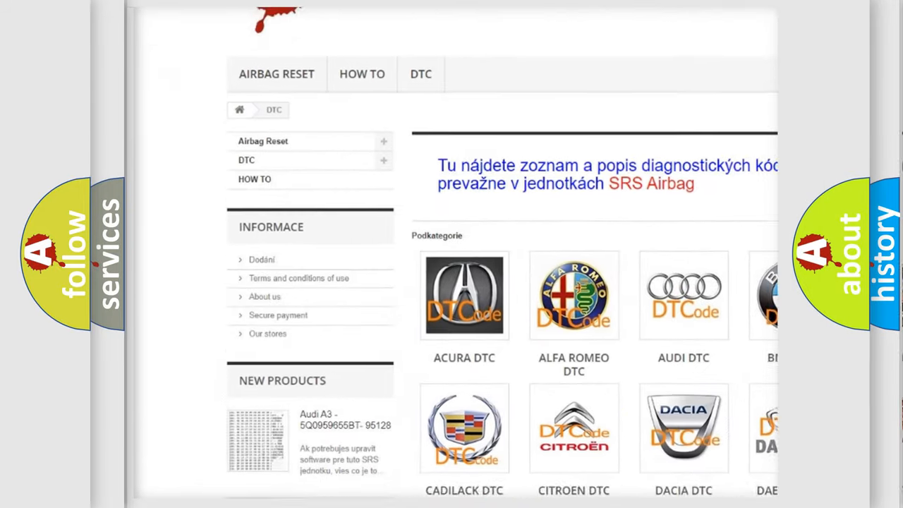
{"action": "scroll", "scroll_direction": "down", "scroll_amount": 3}
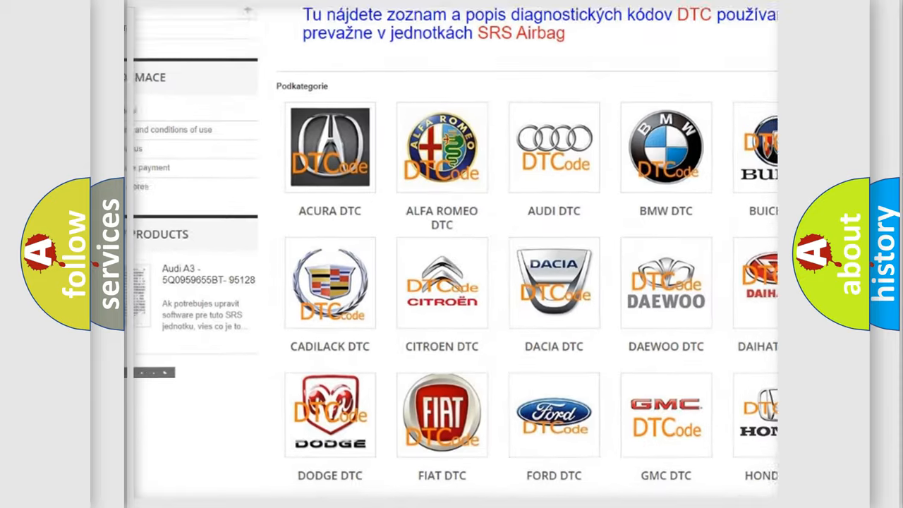
{"action": "scroll", "scroll_direction": "down", "scroll_amount": 3}
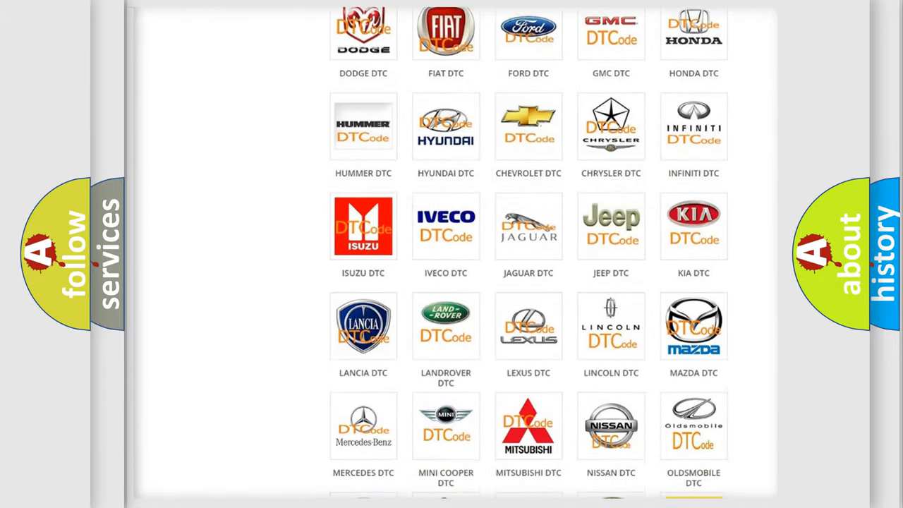
{"action": "scroll", "scroll_direction": "down", "scroll_amount": 3}
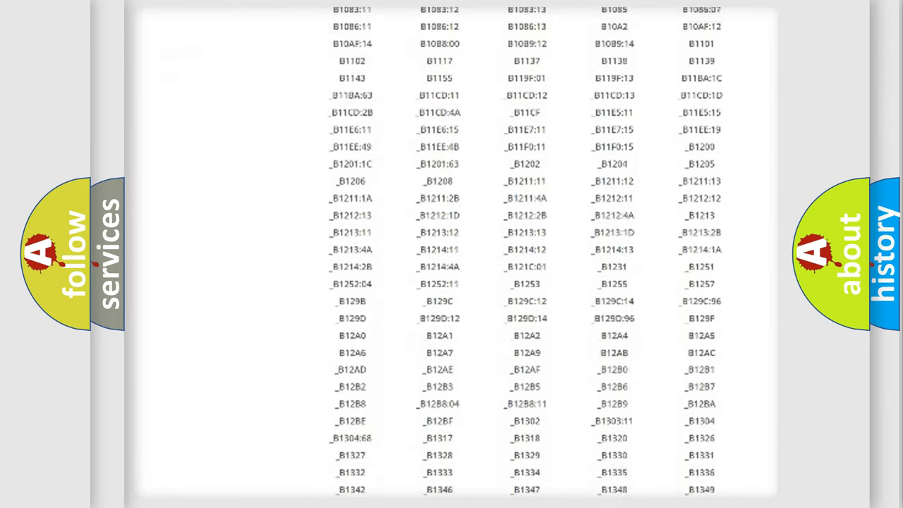
{"action": "scroll", "scroll_direction": "down", "scroll_amount": 3}
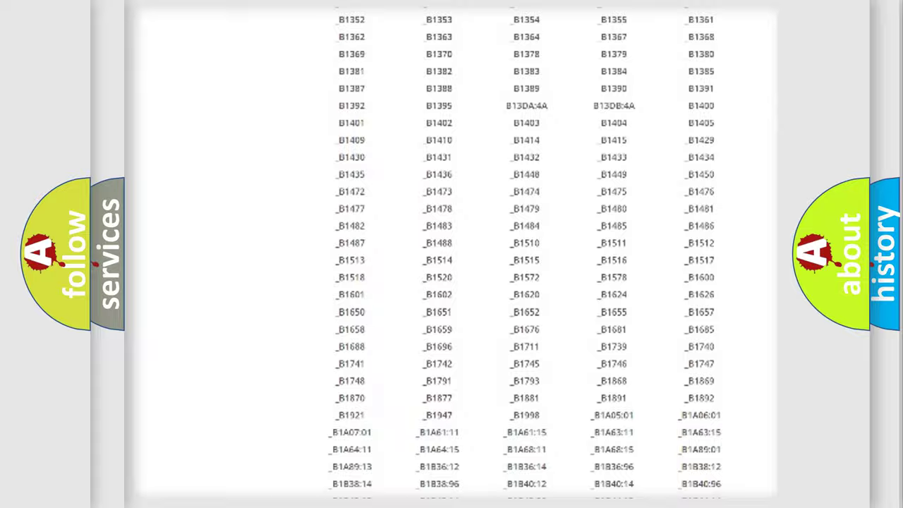